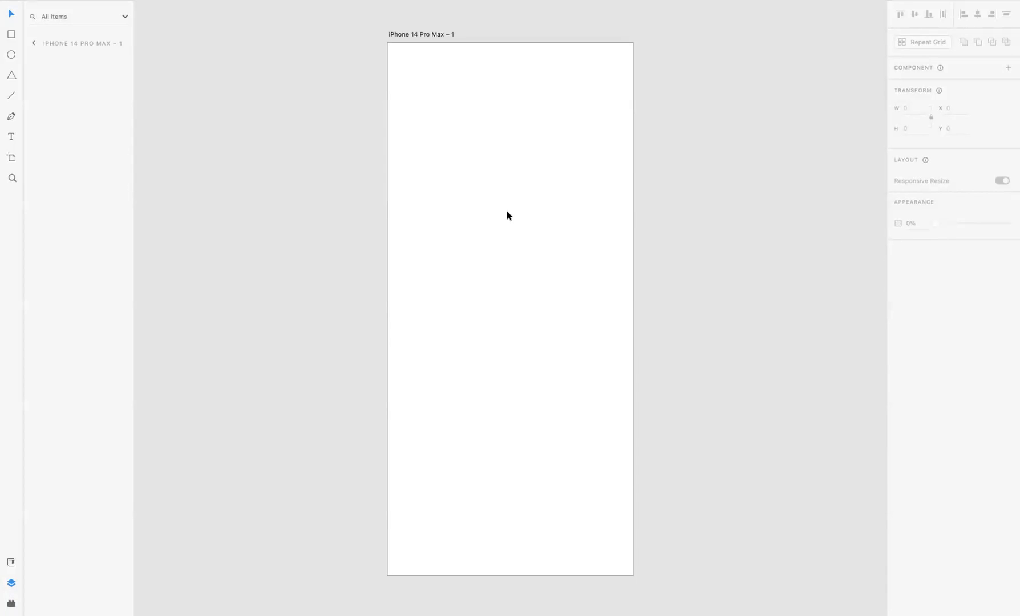
{"action": "mouse_move", "coordinate": [297, 111]}
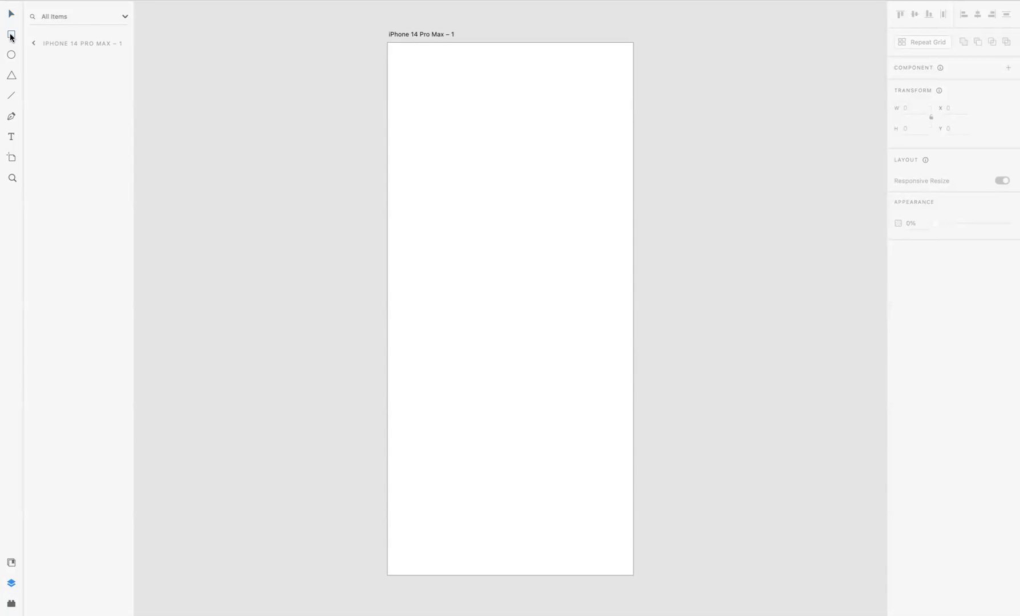
- Draw the 262×103 pill rectangle, centre it horizontally on the artboard, and turn off its border
{"action": "left_click_drag", "start_coordinate": [438, 264], "coordinate": [533, 330]}
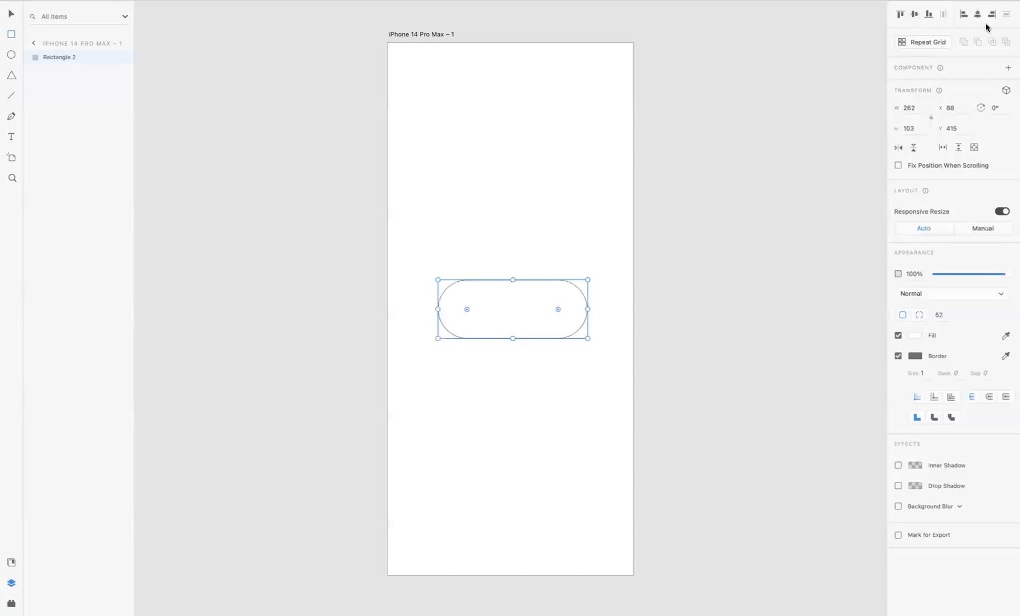
{"action": "left_click", "coordinate": [981, 12]}
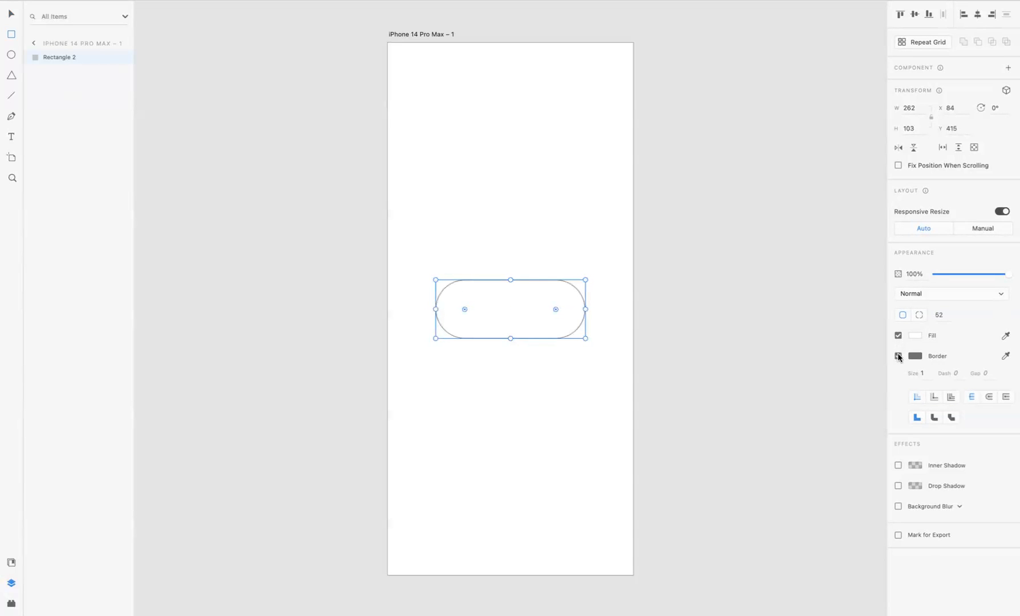
{"action": "left_click", "coordinate": [898, 355]}
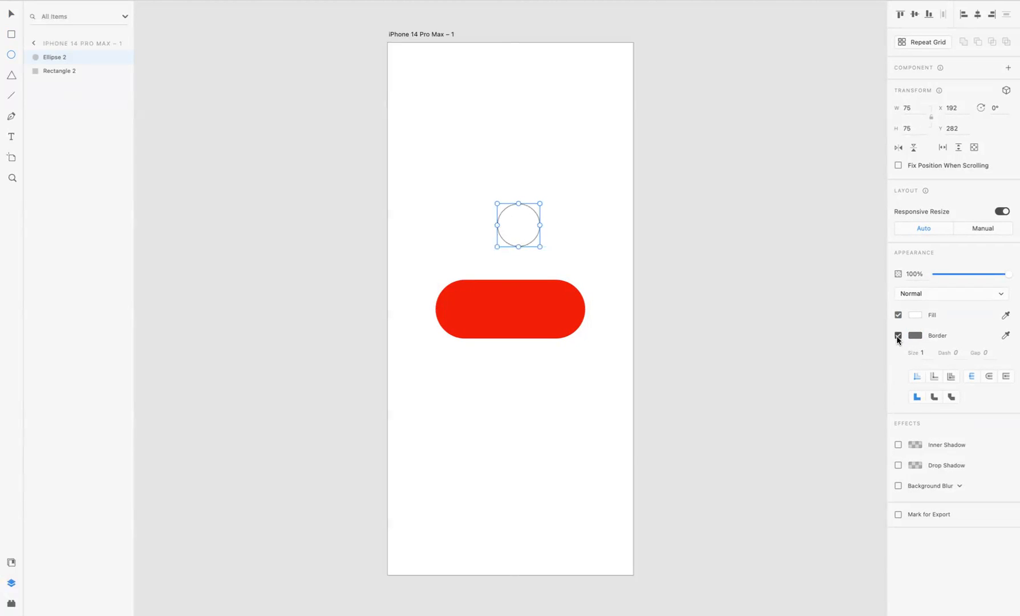
- Make the 75-pixel white circle borderless, move it to the pill's right end, and select both
{"action": "left_click", "coordinate": [898, 336]}
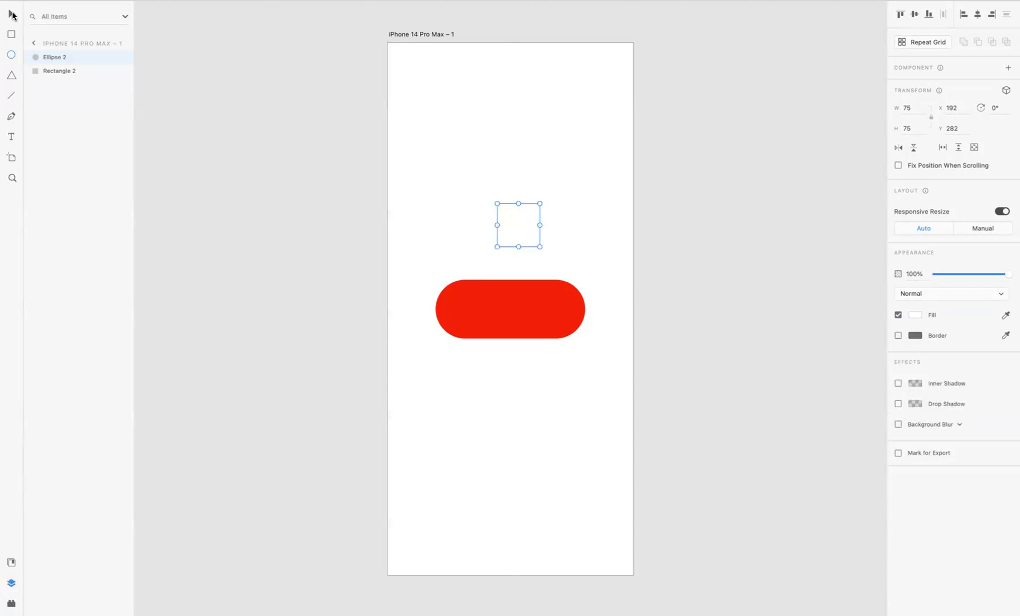
{"action": "left_click_drag", "start_coordinate": [518, 226], "coordinate": [520, 291]}
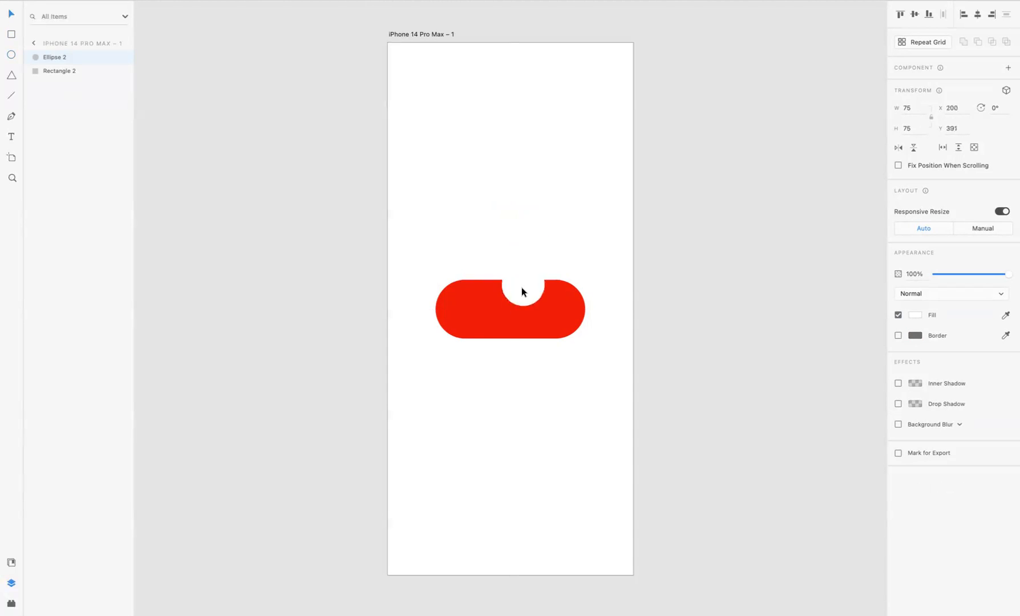
{"action": "left_click_drag", "start_coordinate": [510, 289], "coordinate": [552, 309]}
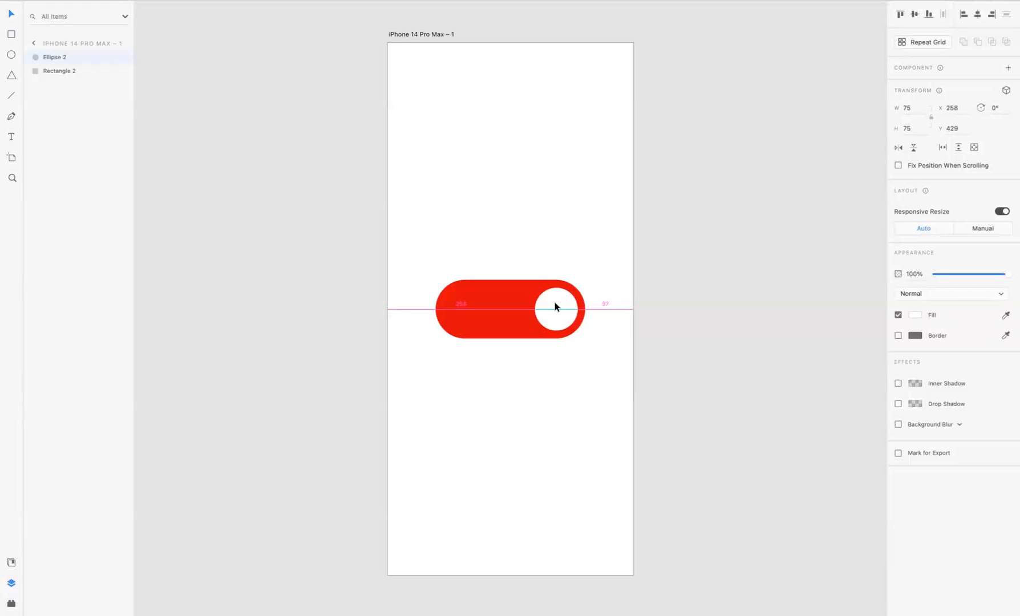
{"action": "left_click", "coordinate": [521, 244]}
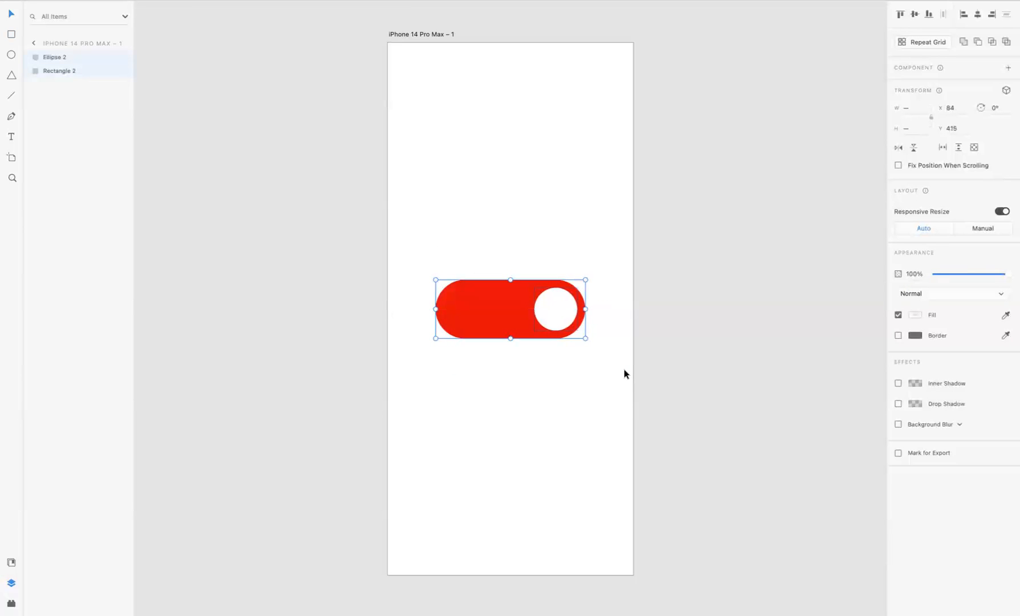
{"action": "mouse_move", "coordinate": [501, 304]}
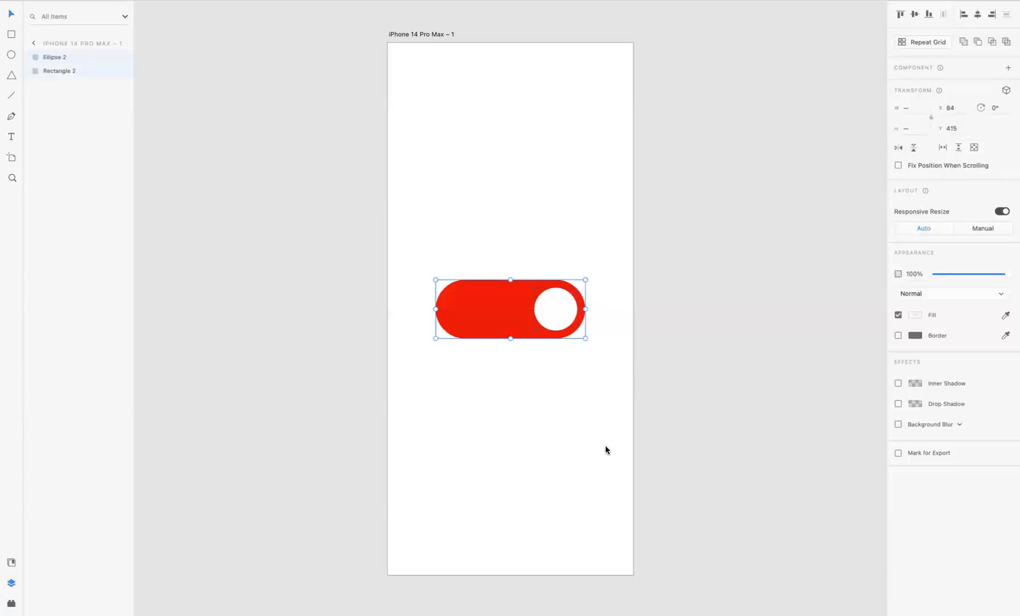
- Combine the pill and knob into the main component Component 2 – 1
{"action": "left_click", "coordinate": [1006, 68]}
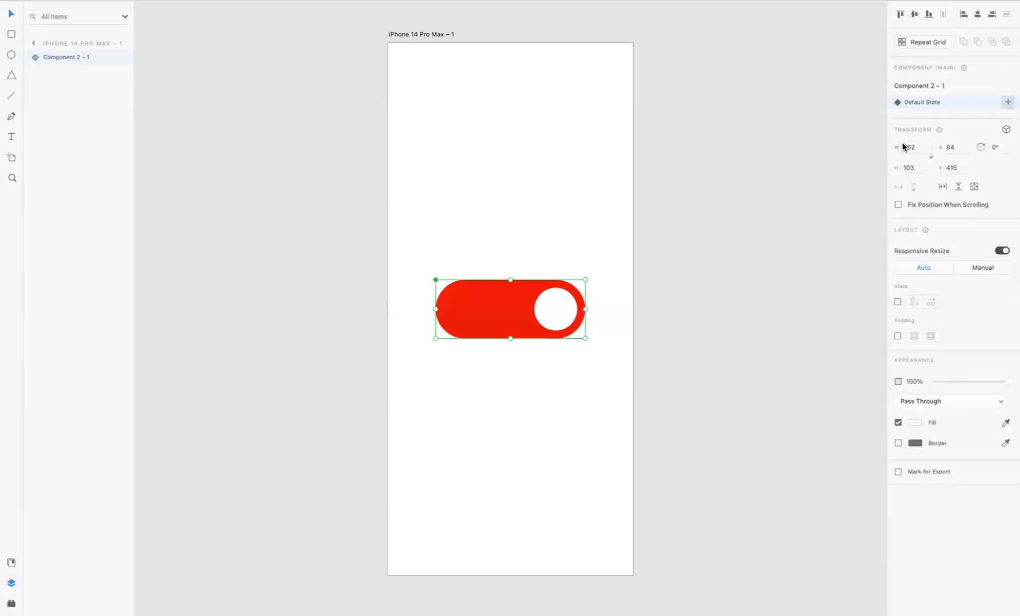
- Add a new component state named Toggle State
{"action": "left_click", "coordinate": [1007, 102]}
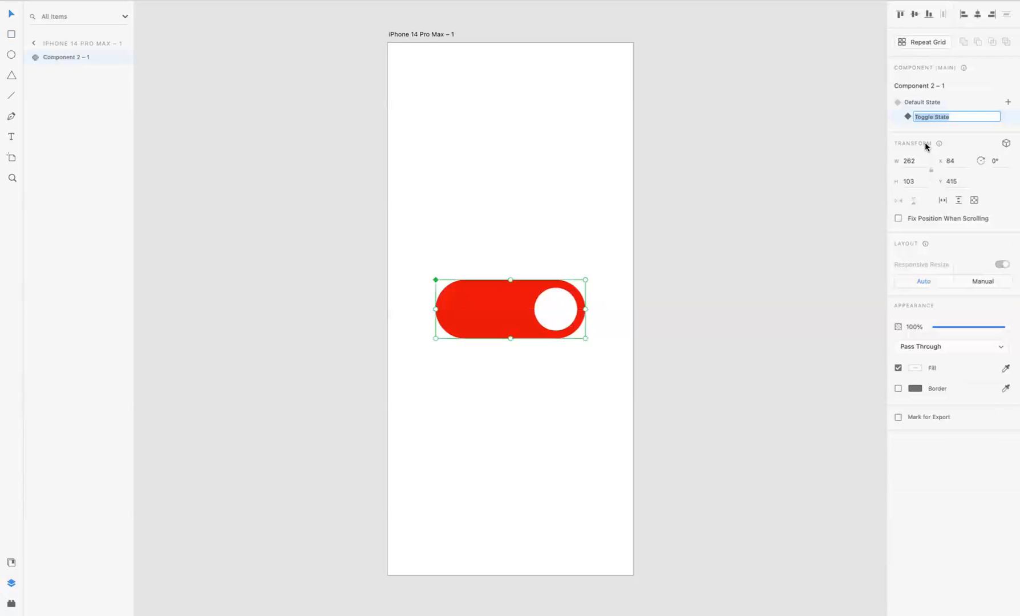
{"action": "mouse_move", "coordinate": [561, 263]}
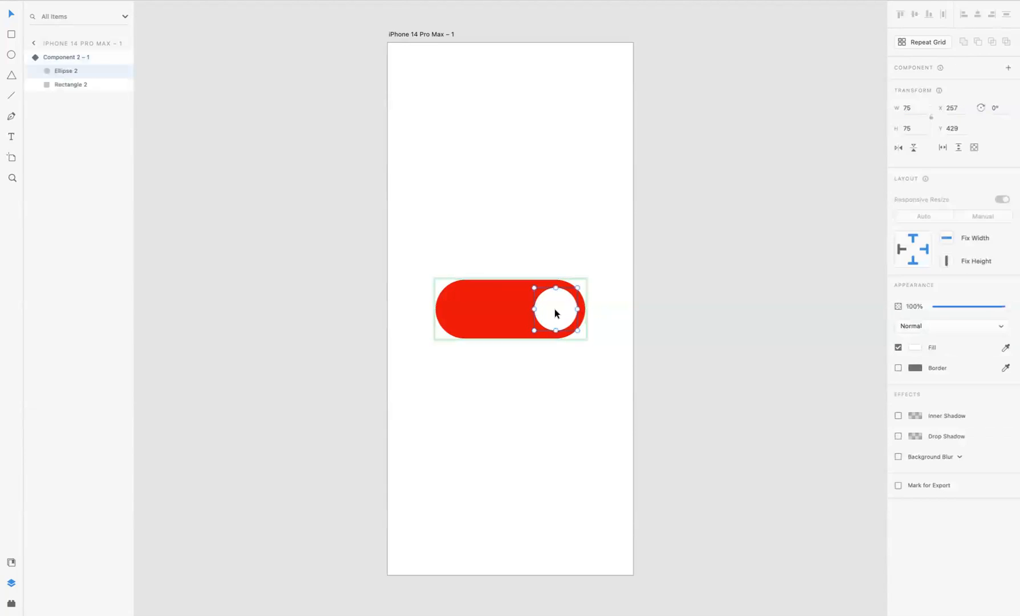
- In Toggle State, slide the knob to the pill's left end and select the pill
{"action": "left_click_drag", "start_coordinate": [555, 309], "coordinate": [501, 314]}
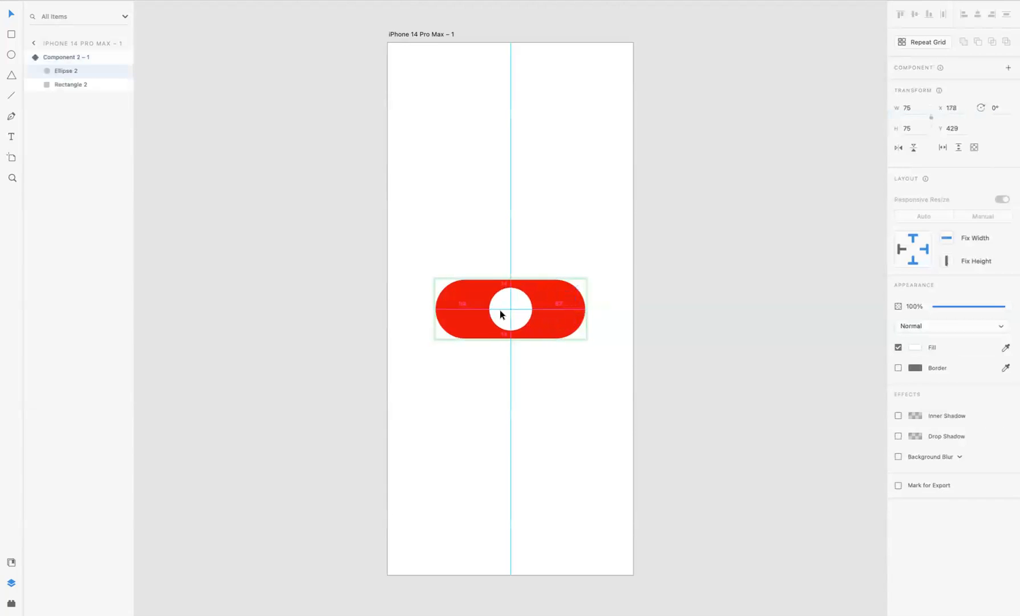
{"action": "left_click_drag", "start_coordinate": [509, 309], "coordinate": [466, 315]}
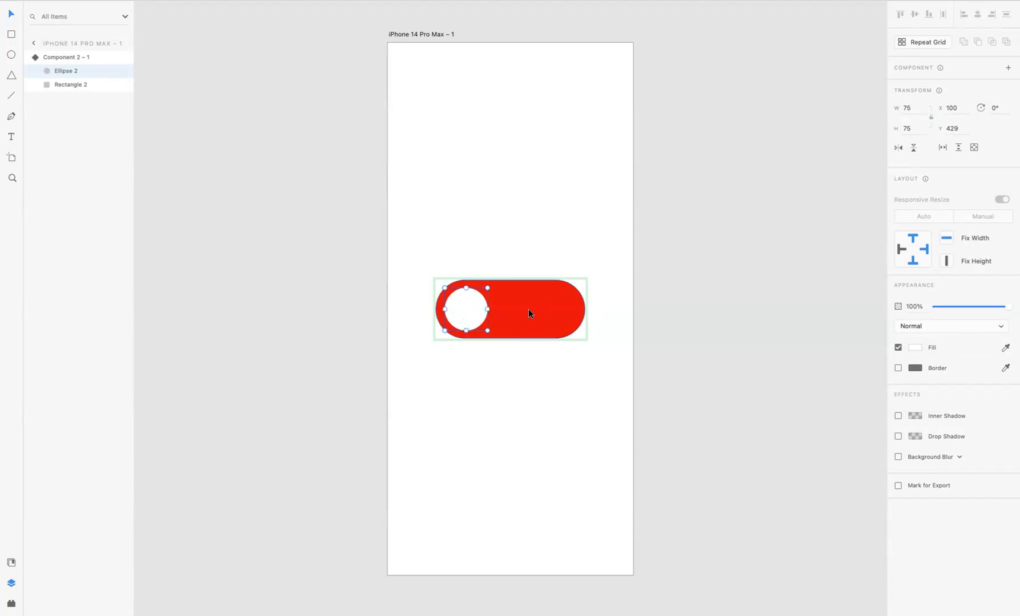
{"action": "left_click", "coordinate": [67, 84]}
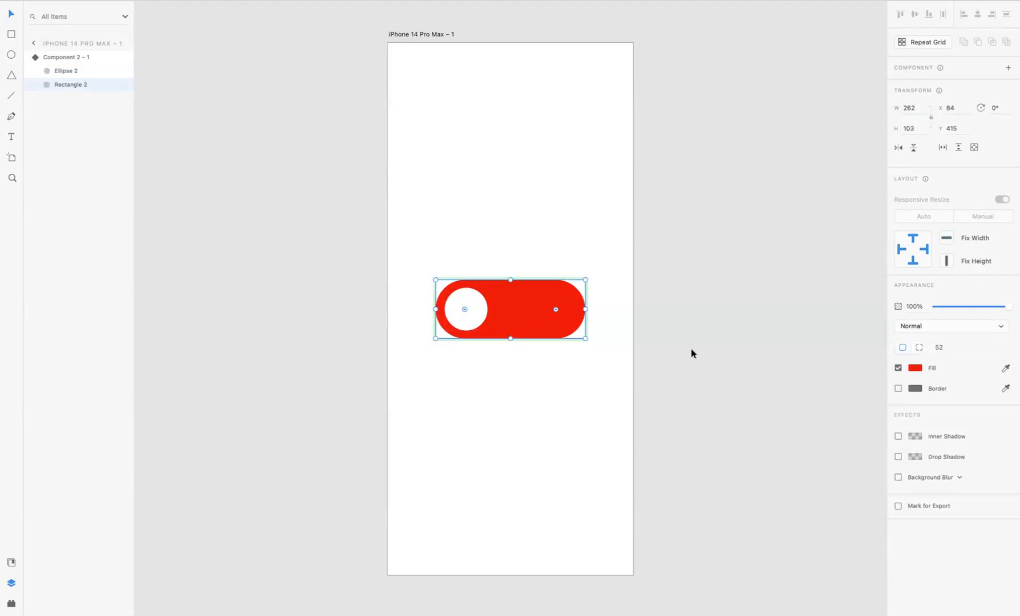